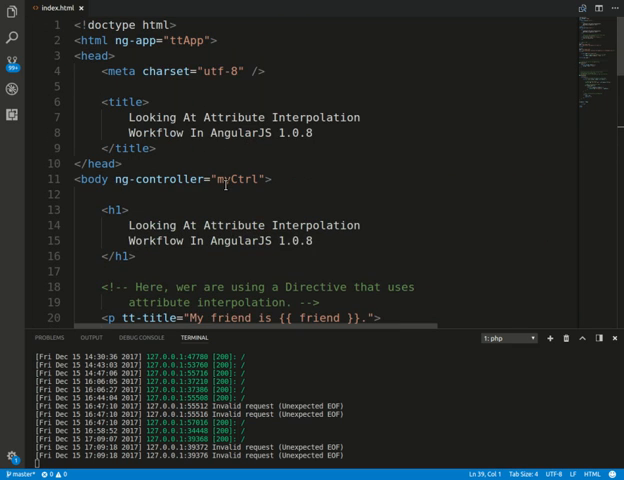
# - Scroll index.html down to the ttTitle directive's link function and $observe watcher
pyautogui.scroll(-3)
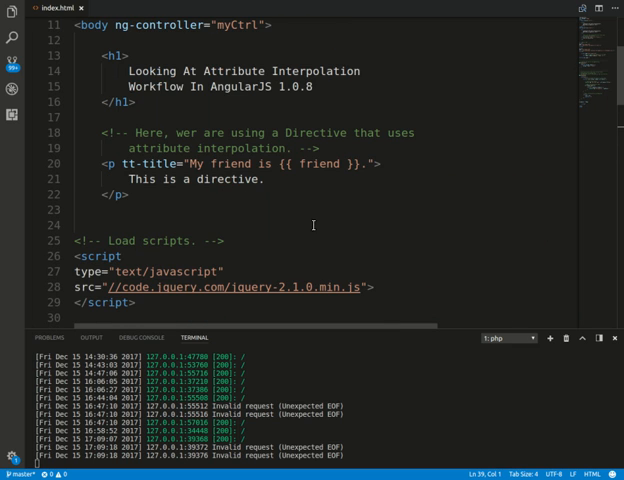
pyautogui.scroll(-3)
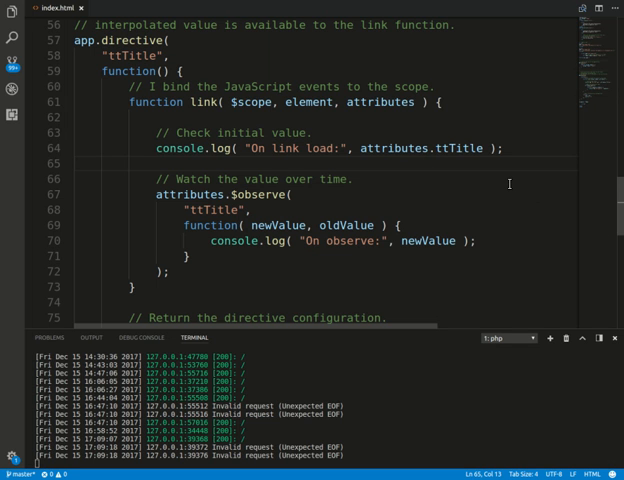
pyautogui.moveTo(436, 210)
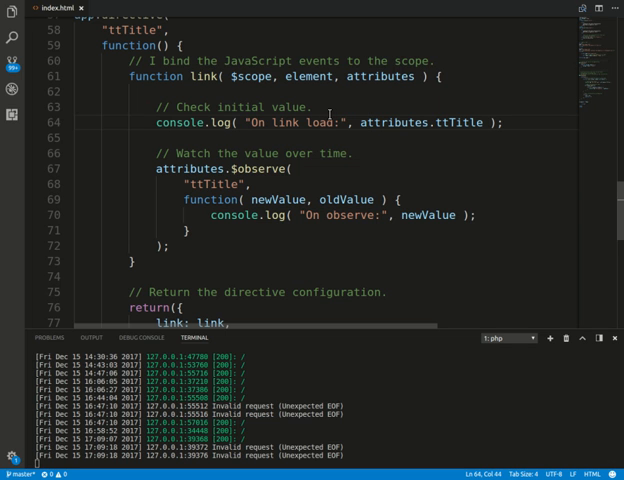
# - Switch to the browser window whose console logs 'My friend is Sarah.' for link and observe
pyautogui.doubleClick(404, 122)
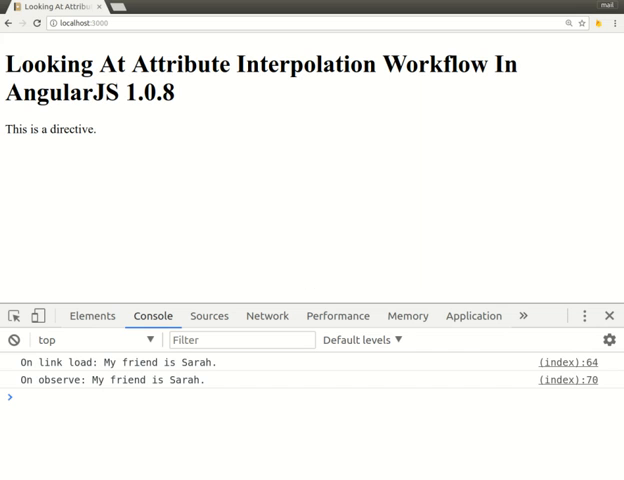
pyautogui.moveTo(178, 176)
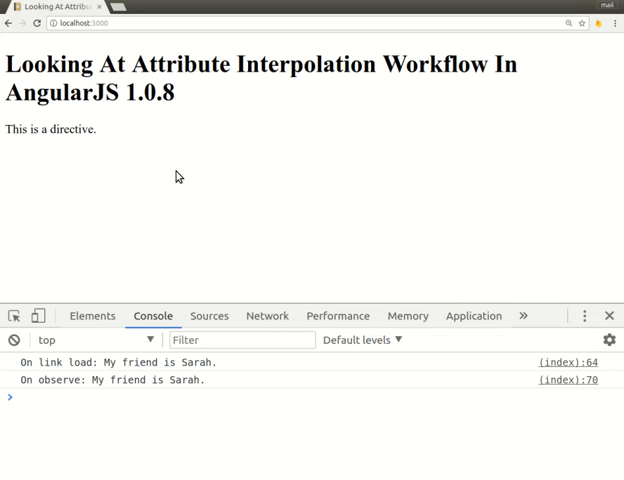